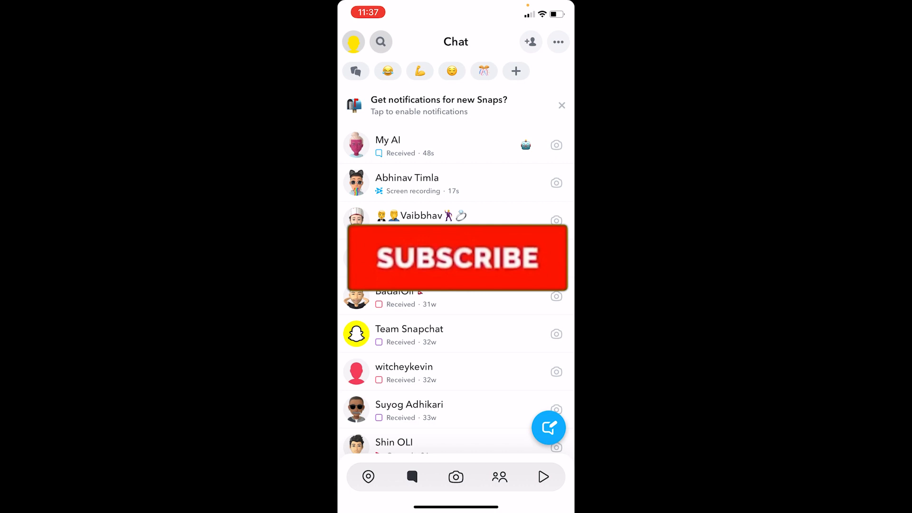
# Open the chat with the friend listed second, just below My AI.
pyautogui.click(456, 257)
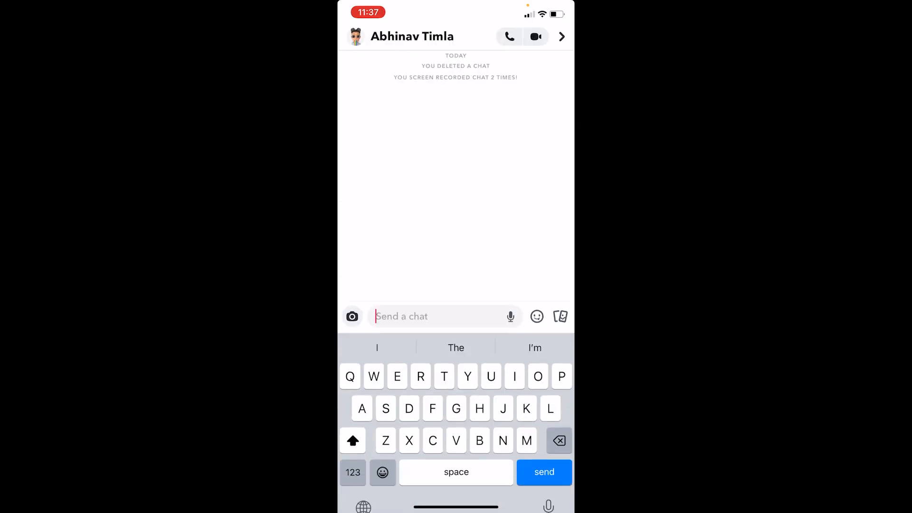
# Send the message 'Yo whats up' to the friend.
pyautogui.write('Y')
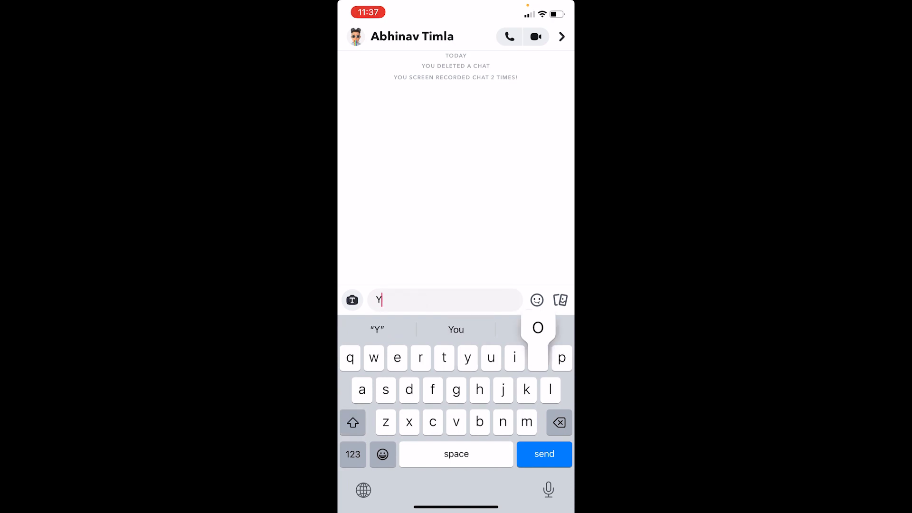
pyautogui.write('o whats')
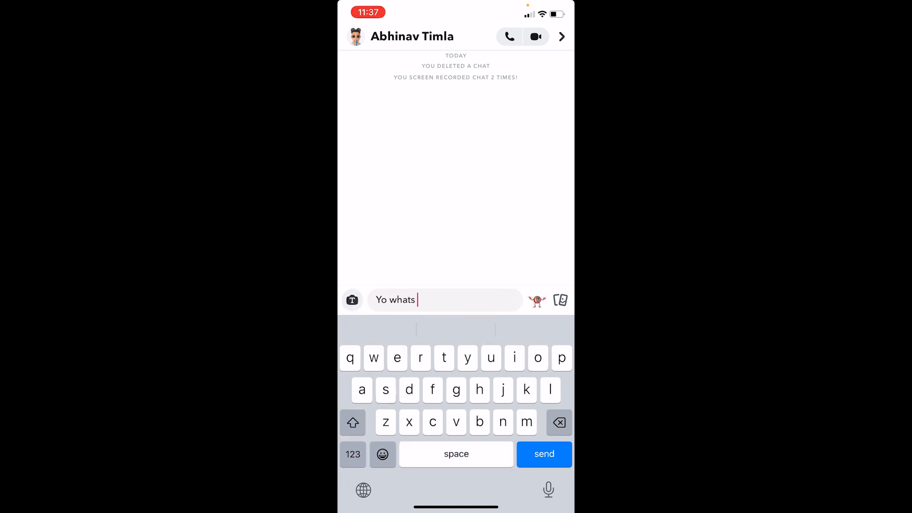
pyautogui.click(543, 453)
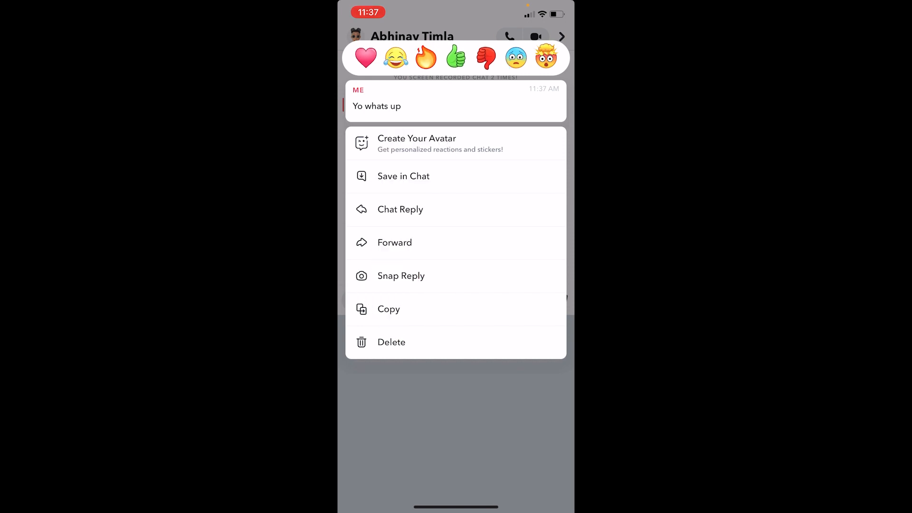
# Delete the 'Yo whats up' message, leaving a 'You deleted a chat' notice.
pyautogui.click(391, 342)
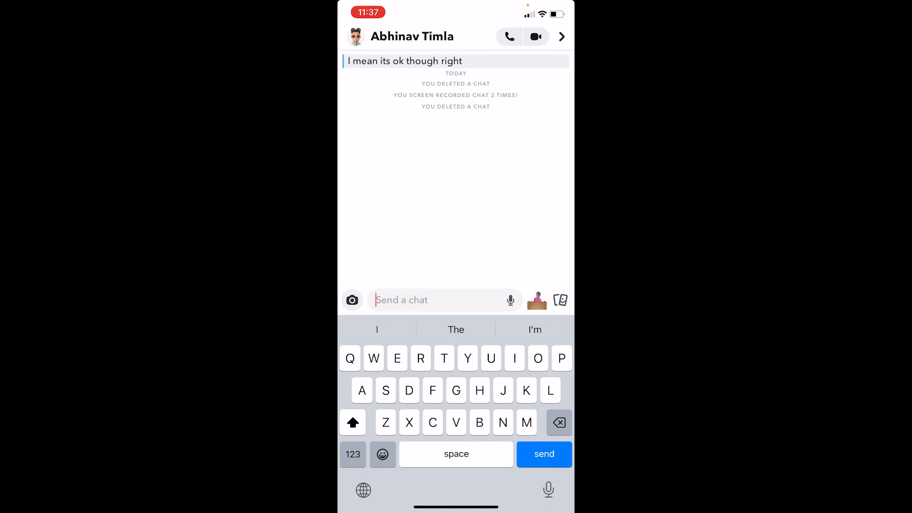
pyautogui.click(544, 454)
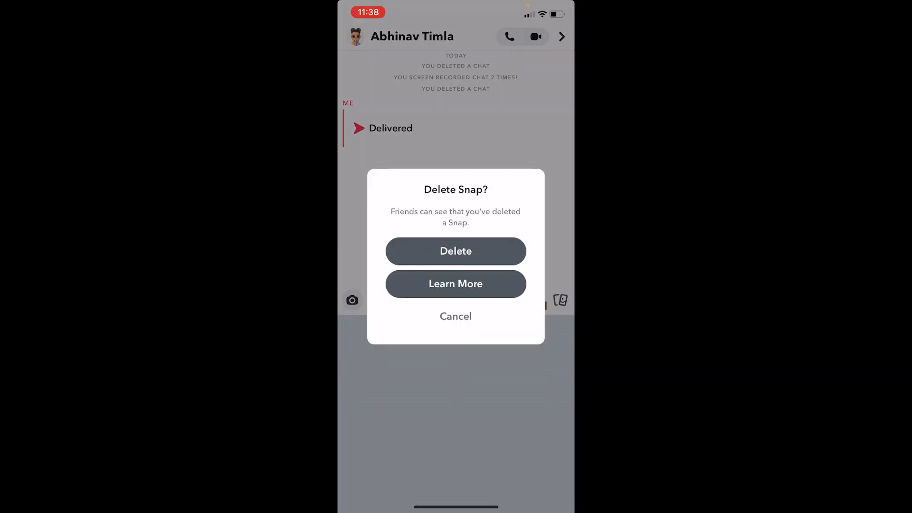
# Confirm Delete in the 'Delete Snap?' prompt to remove the delivered snap.
pyautogui.click(456, 251)
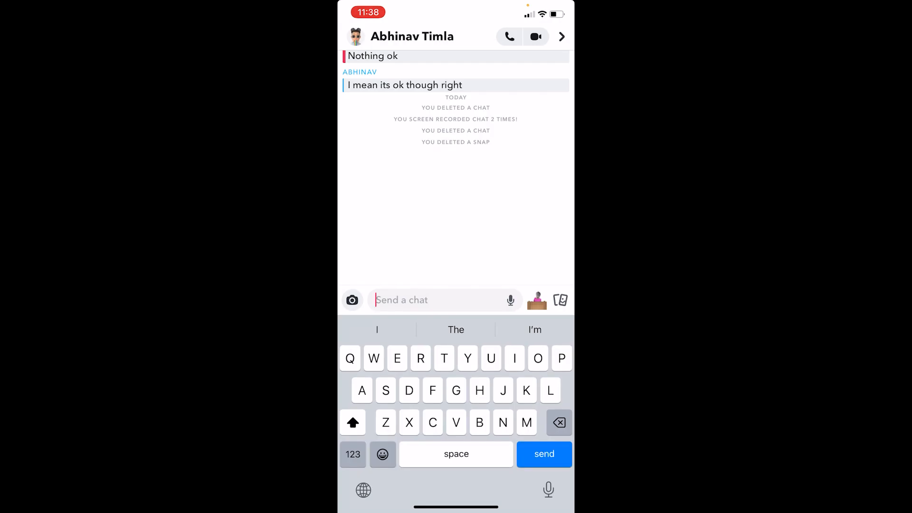